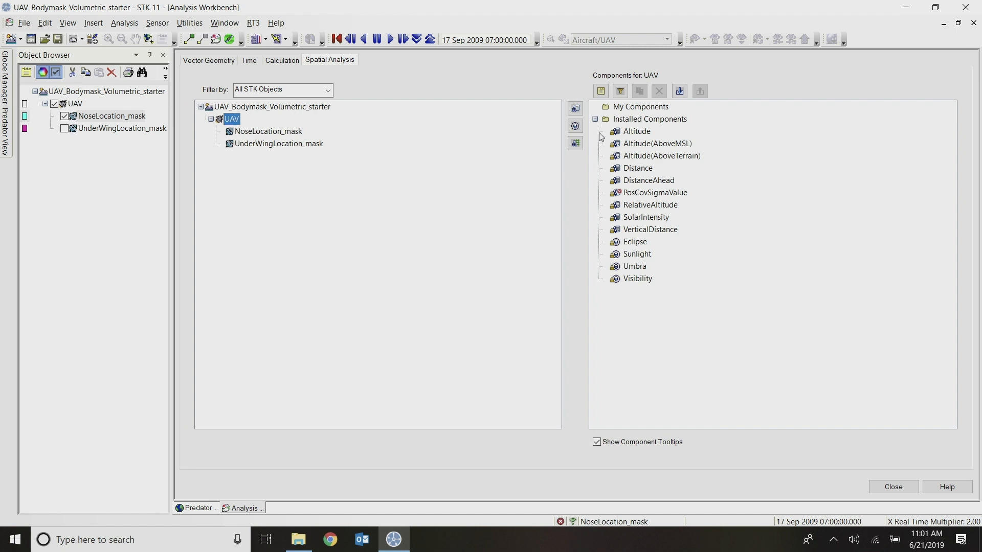
mouse_move(574, 143)
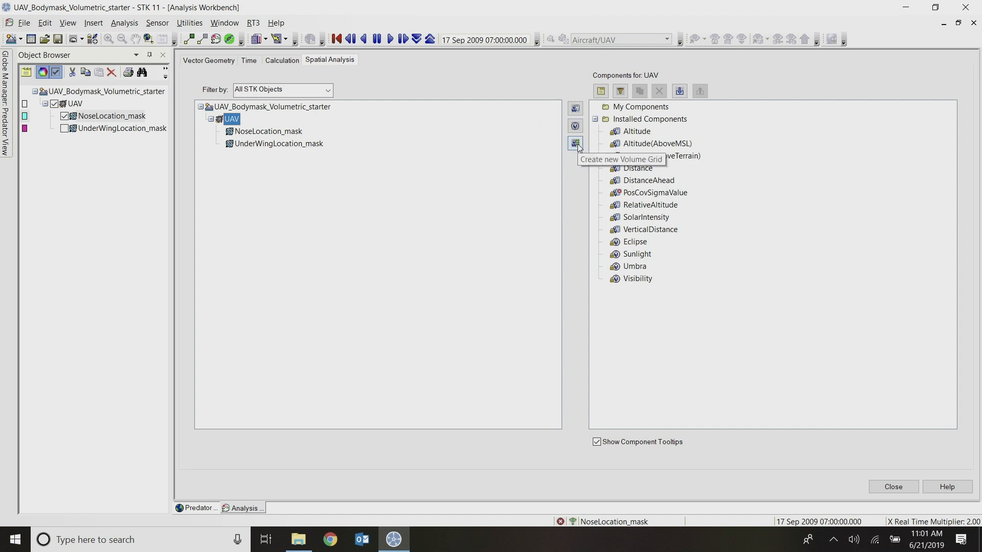
Create a new volume grid on the UAV and set its type to Volume Grid > Spherical
click(574, 143)
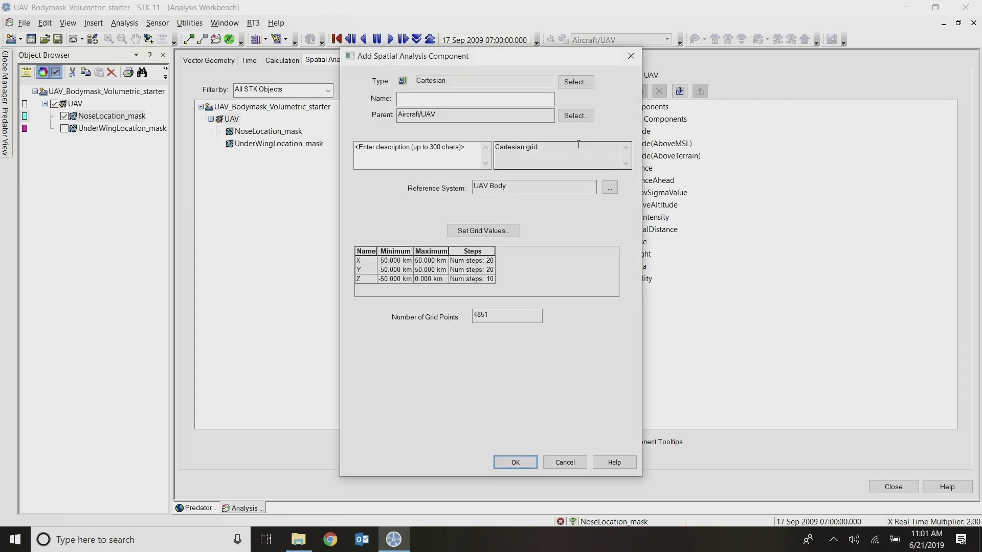
click(573, 82)
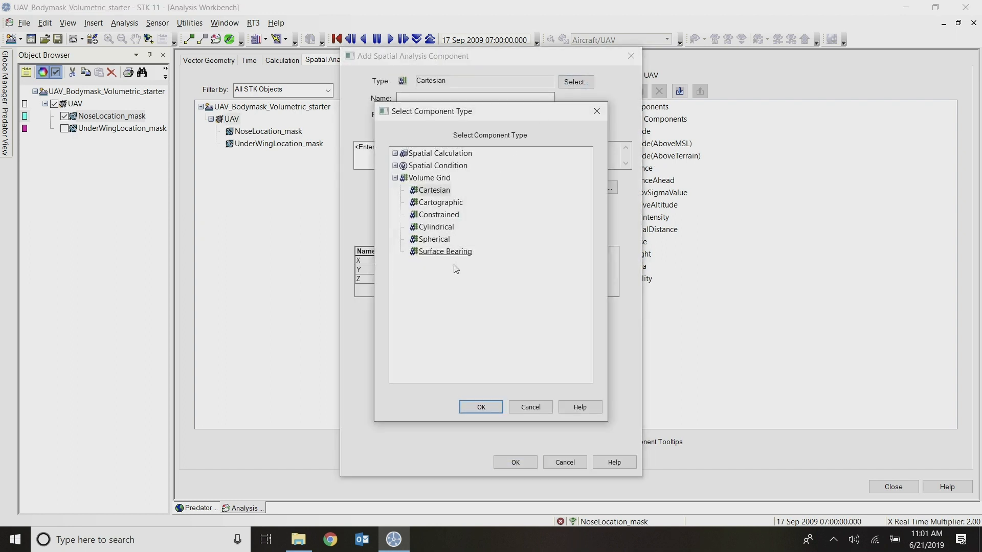
mouse_move(434, 239)
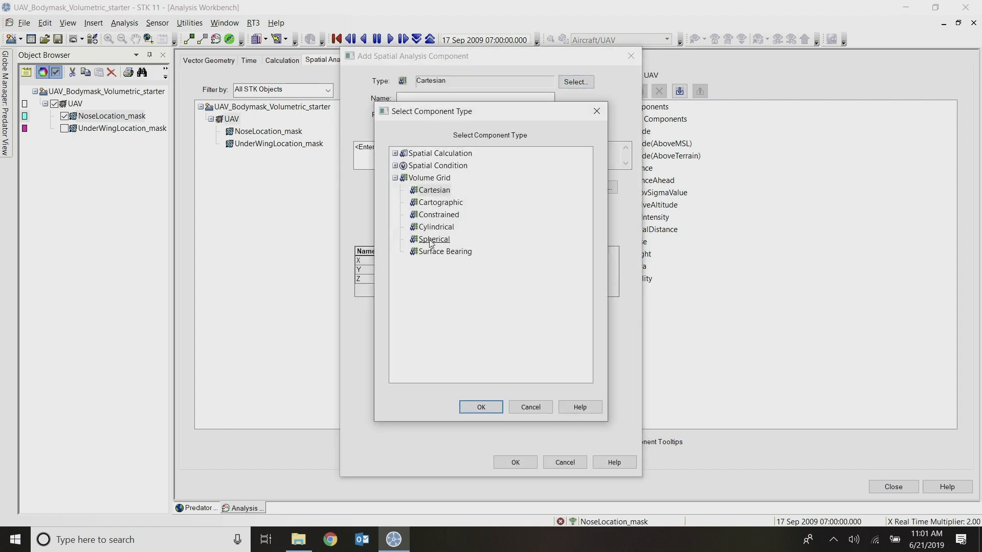
click(480, 407)
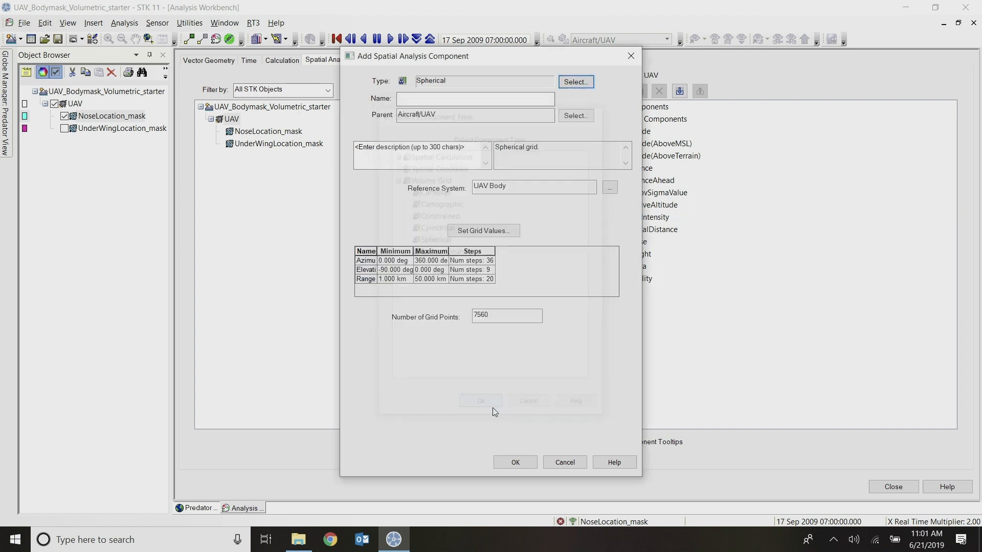
Name the new spherical UAV volume grid 'SphericalGrid'
click(473, 98)
text(SphericalGrid)
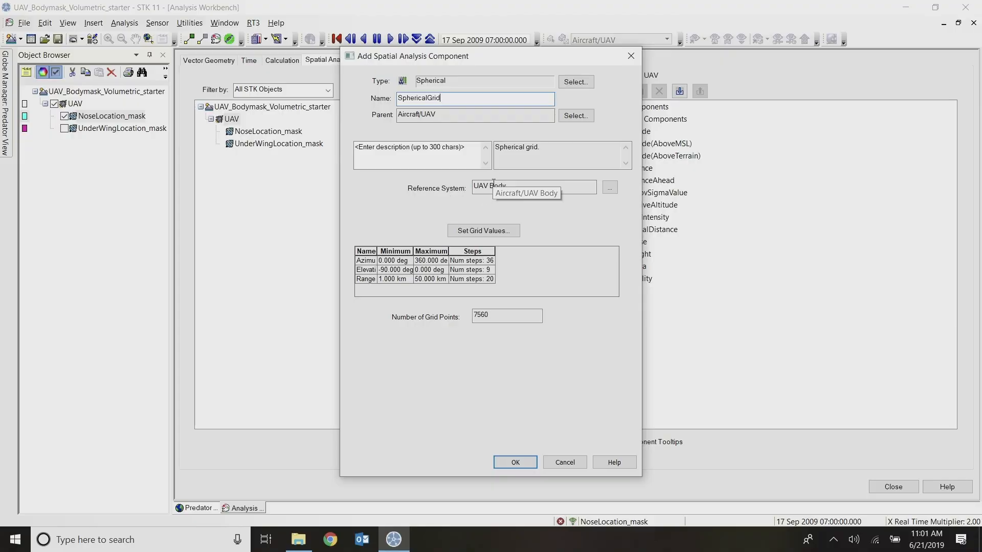
Set azimuth 0–360 deg and elevation −90–90 deg at 100 steps each, range 0.015–0.016 km
click(483, 230)
text(100)
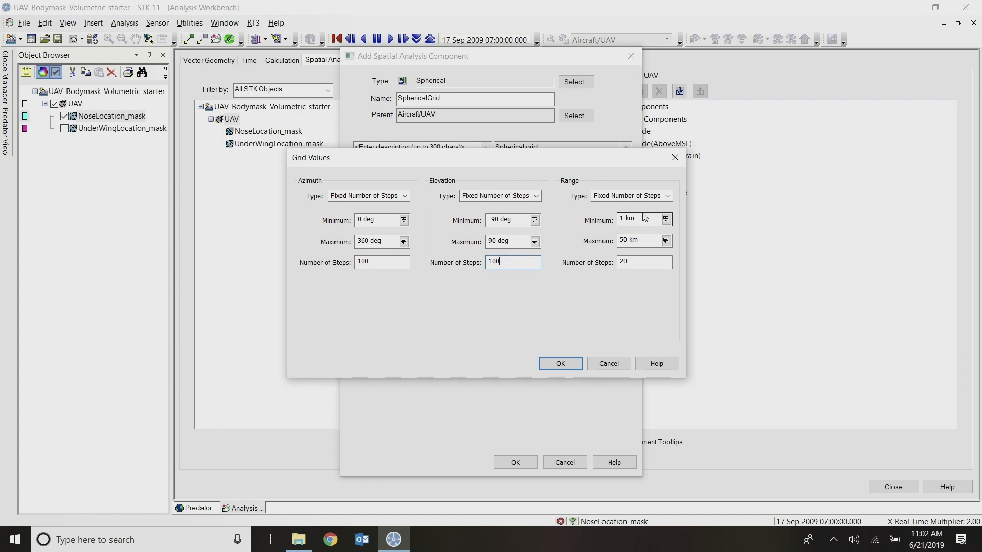
click(638, 219)
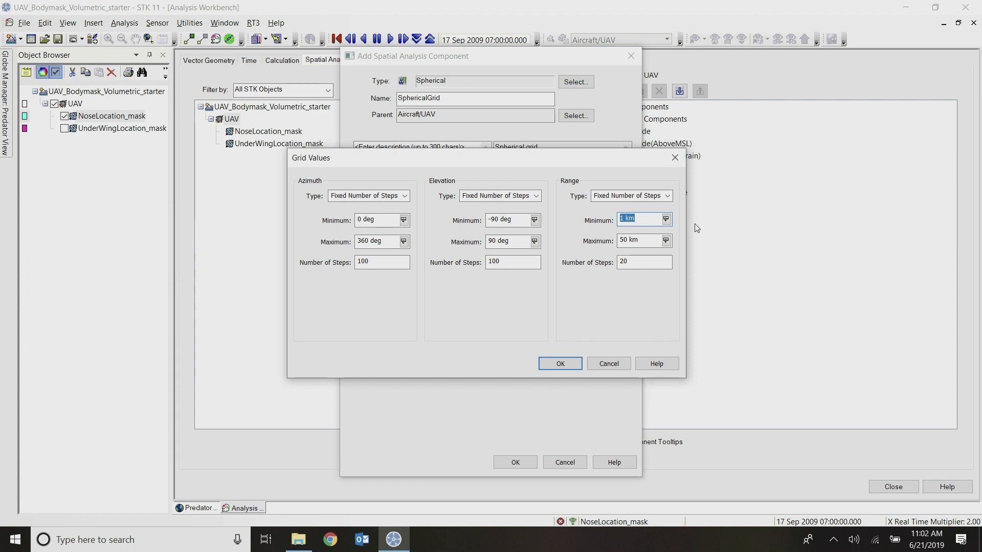
text(0.015)
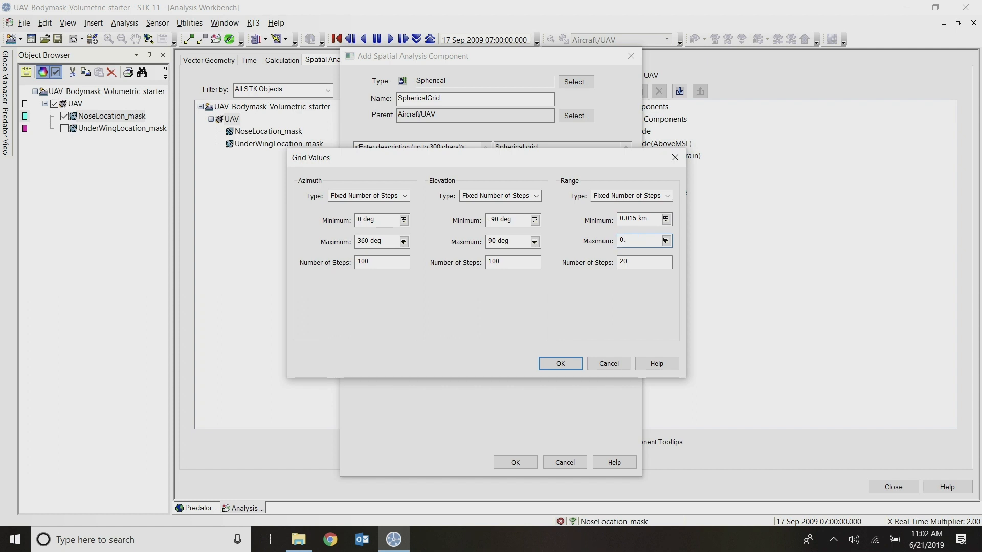
text(16)
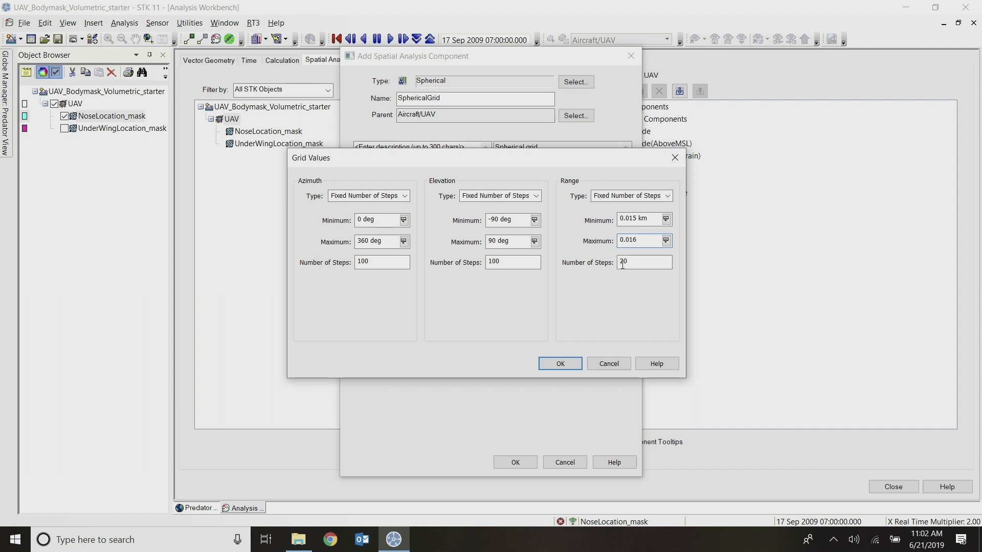